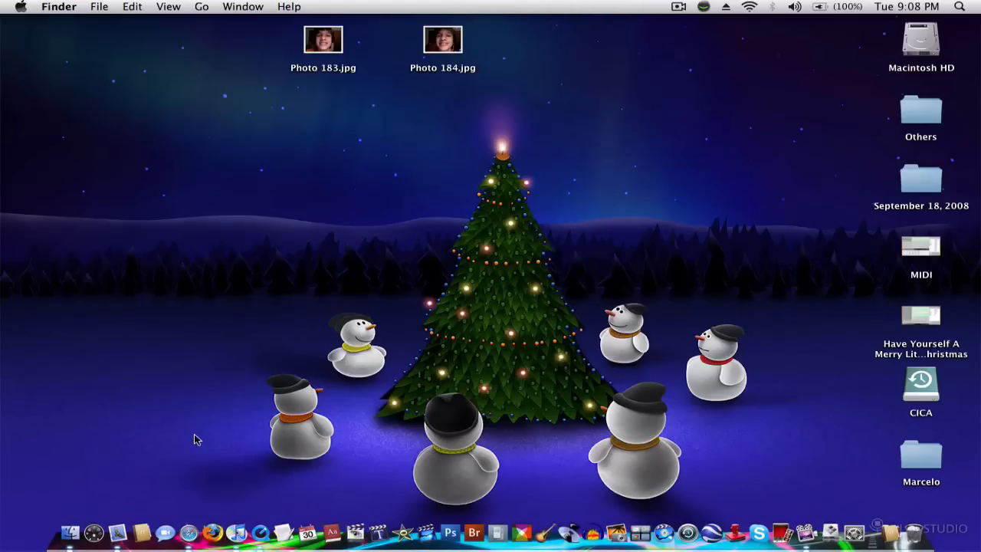
Launch Safari from the Dock.
{"action": "left_click", "coordinate": [207, 531]}
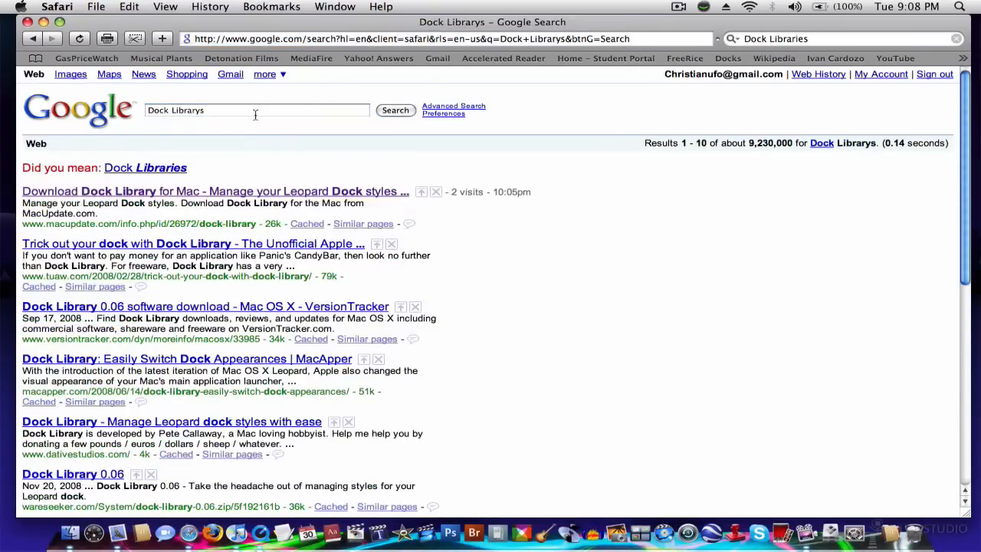
{"action": "mouse_move", "coordinate": [154, 197]}
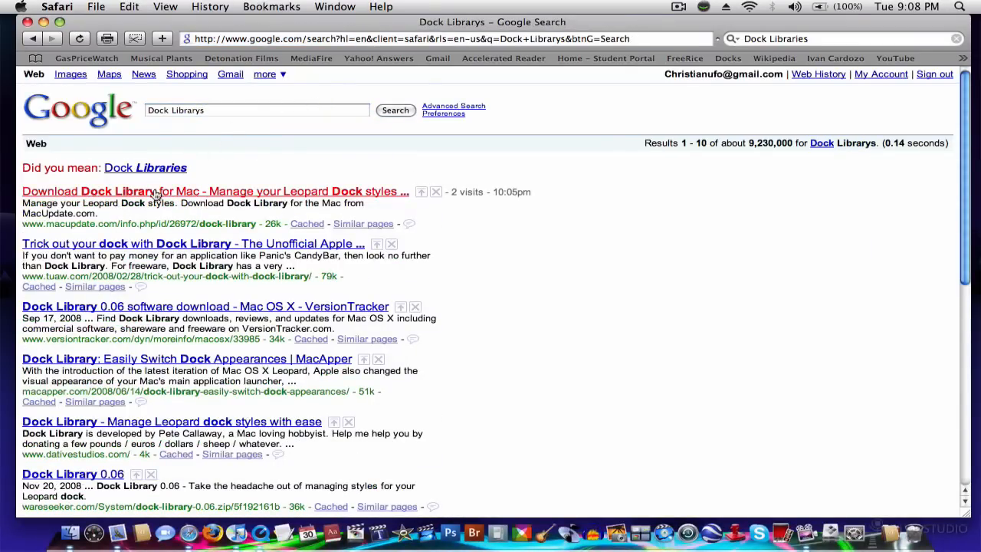
Open the MacUpdate 'Download Dock Library for Mac' Google result.
{"action": "left_click", "coordinate": [117, 190]}
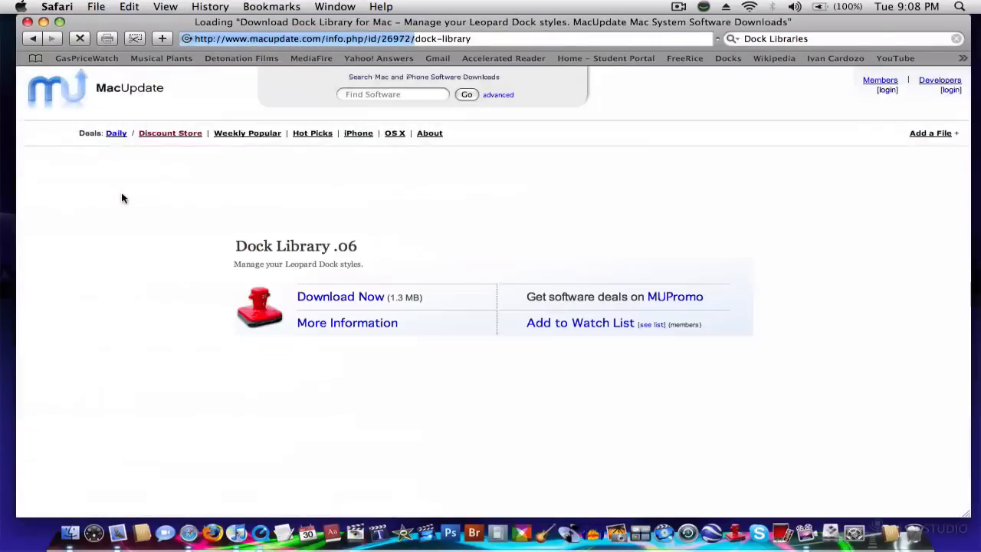
{"action": "left_click", "coordinate": [341, 297]}
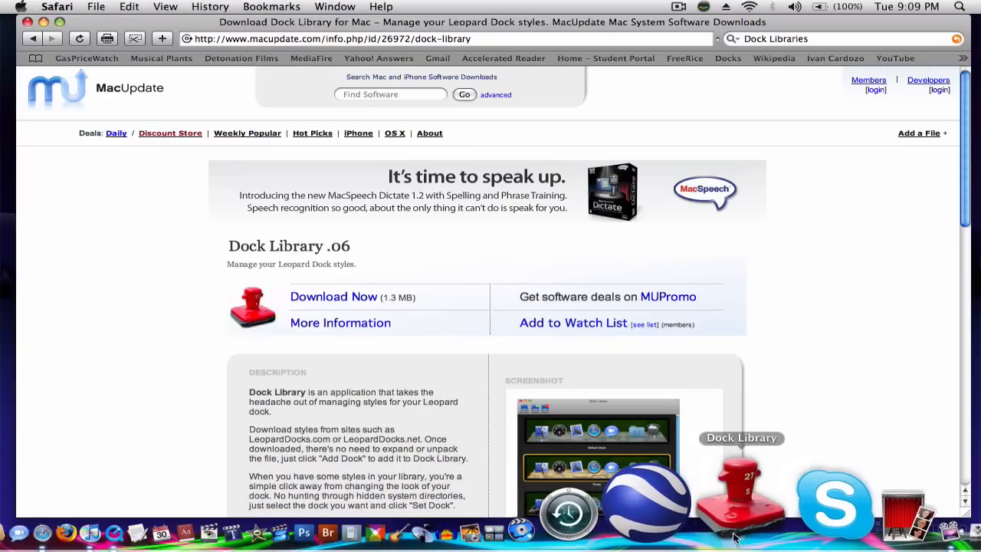
Launch Dock Library and browse its style list (Default, Aurora, Black).
{"action": "left_click", "coordinate": [736, 498]}
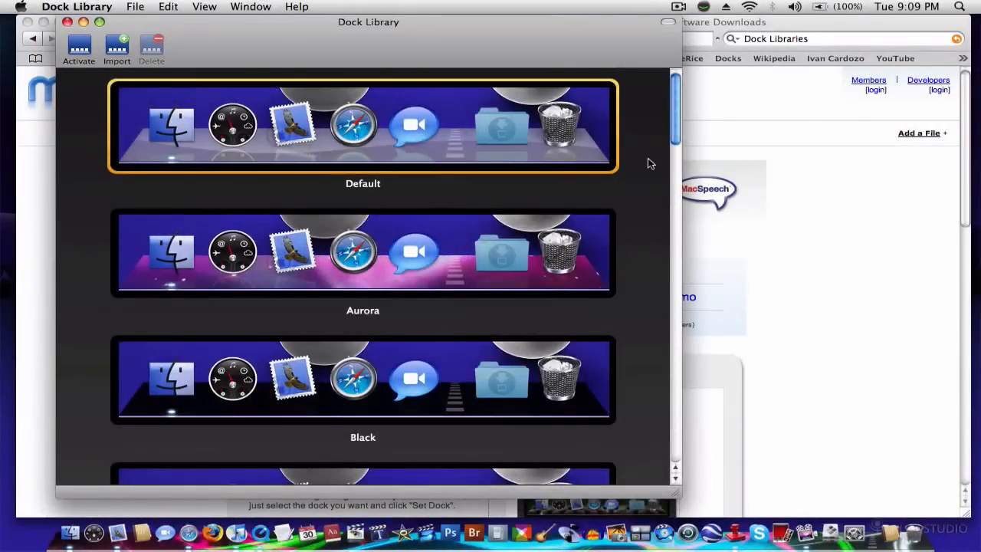
{"action": "scroll", "scroll_direction": "down", "scroll_amount": 3}
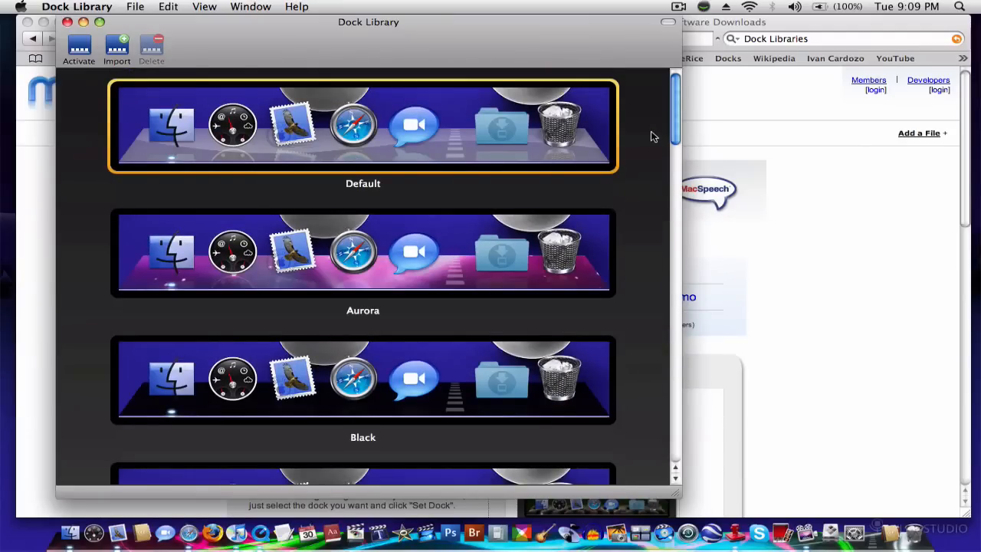
Revisit LeopardDocks.net from Safari's History and browse its dock designs.
{"action": "left_click", "coordinate": [208, 7]}
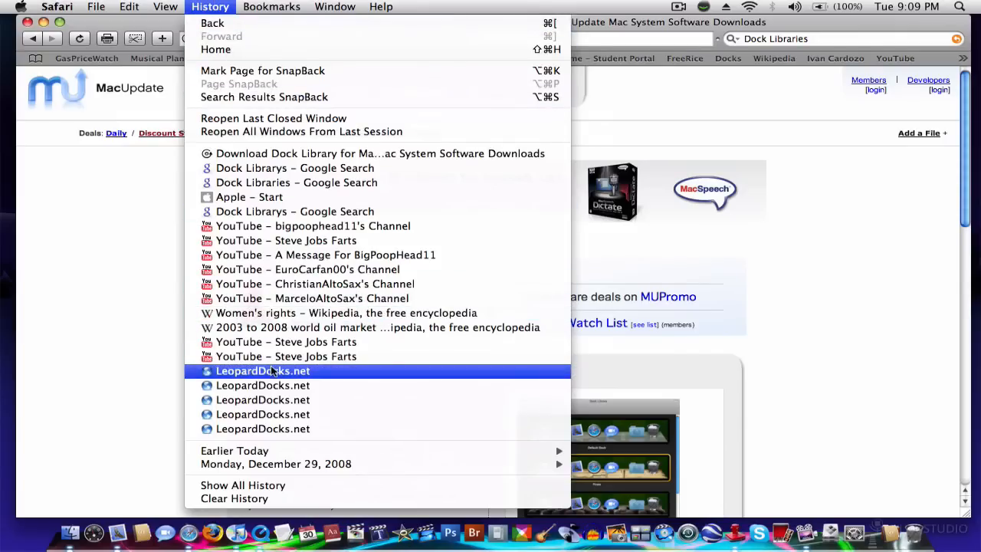
{"action": "mouse_move", "coordinate": [350, 375]}
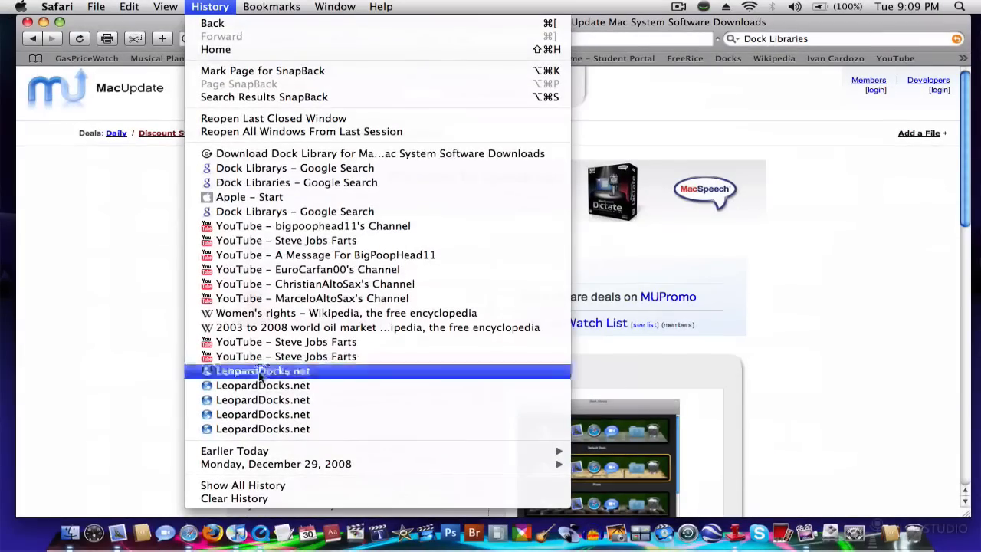
{"action": "left_click", "coordinate": [264, 371]}
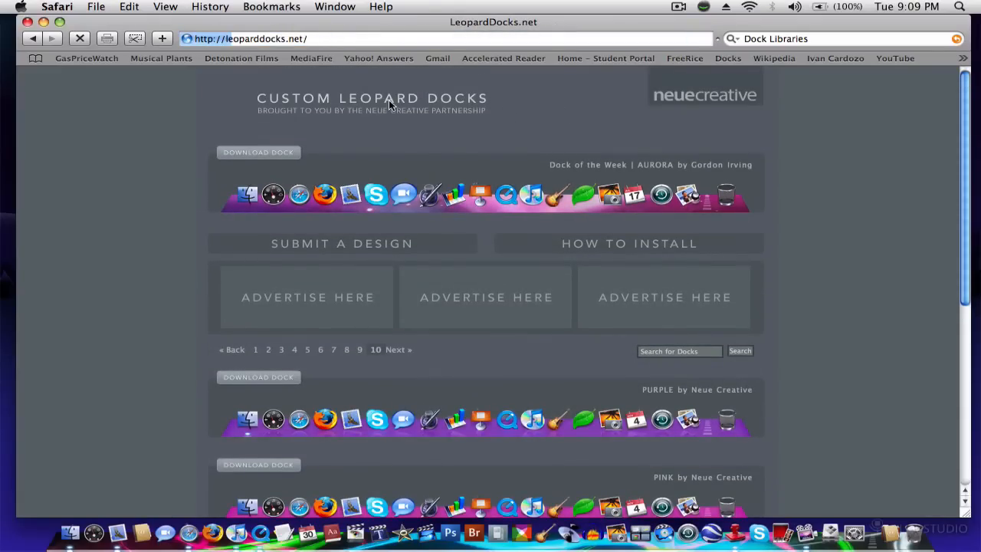
{"action": "scroll", "scroll_direction": "down", "scroll_amount": 3}
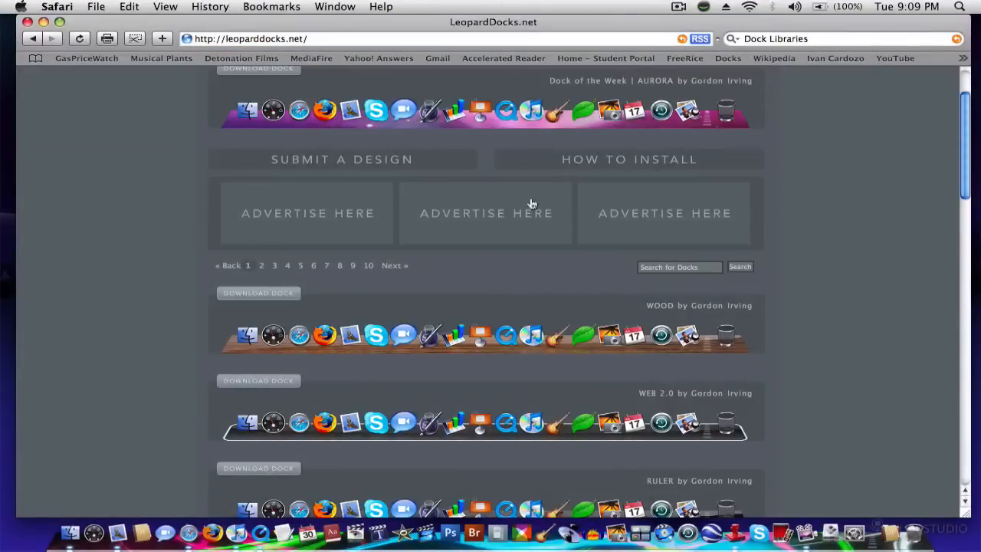
{"action": "scroll", "scroll_direction": "down", "scroll_amount": 3}
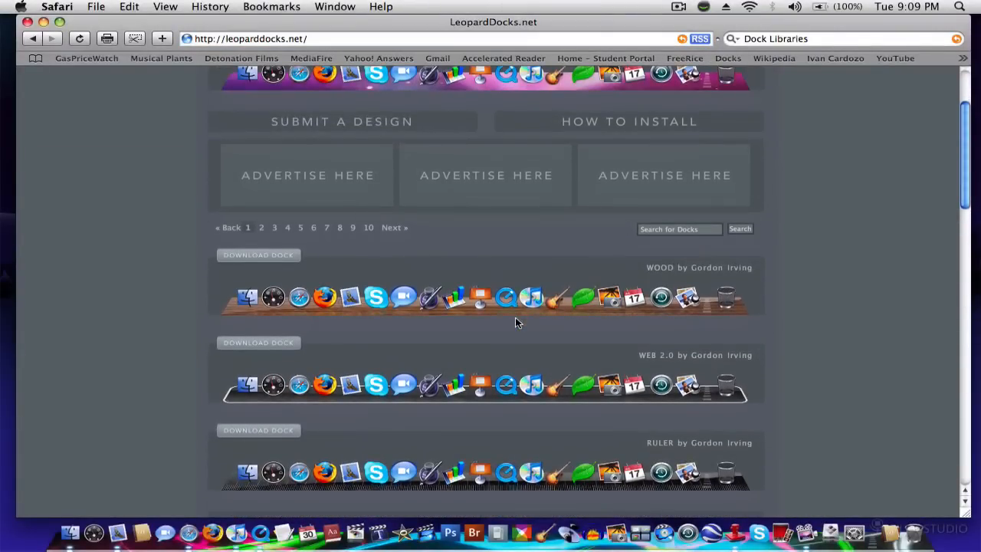
{"action": "scroll", "scroll_direction": "down", "scroll_amount": 3}
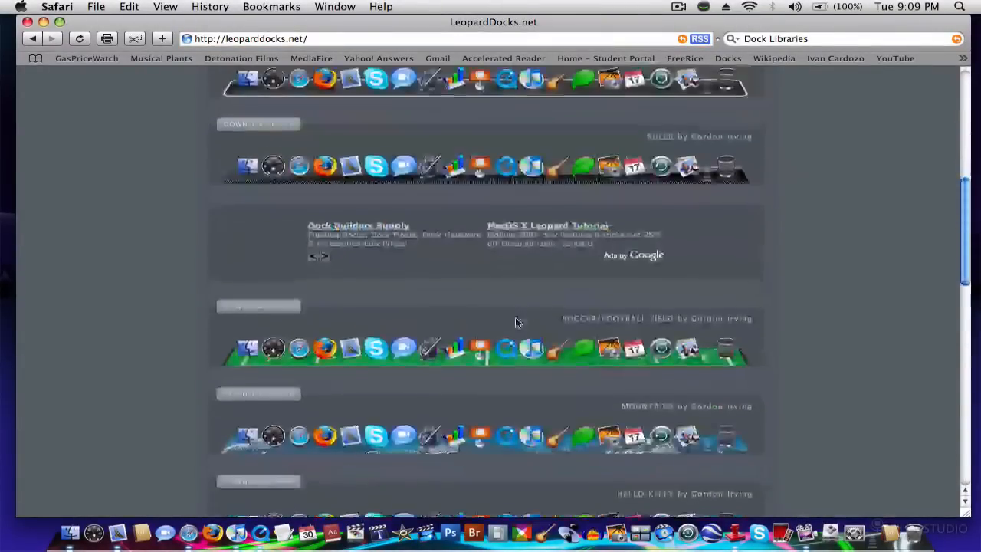
Go to page 7 and download the RED SQUID dock by Zac Frazier.
{"action": "left_click", "coordinate": [334, 484]}
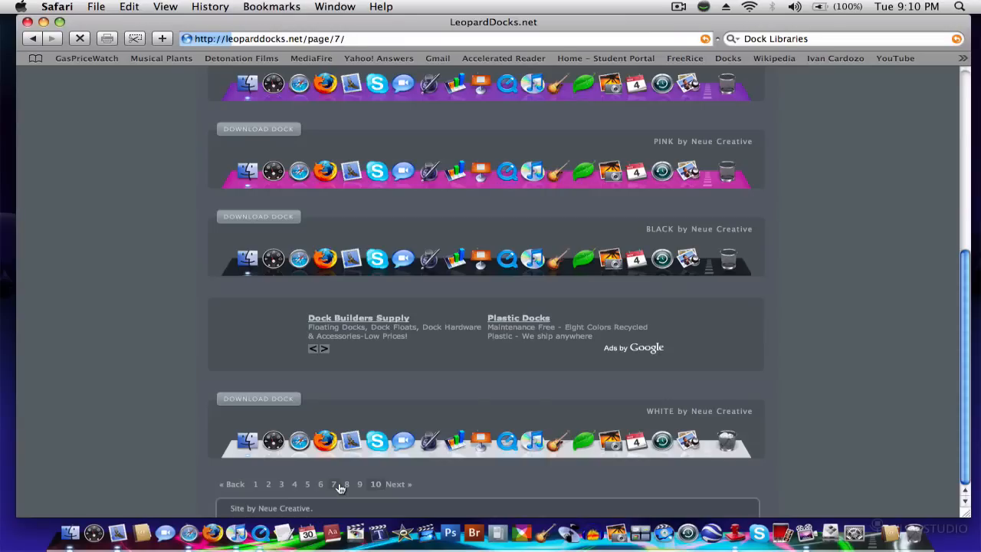
{"action": "left_click", "coordinate": [335, 485]}
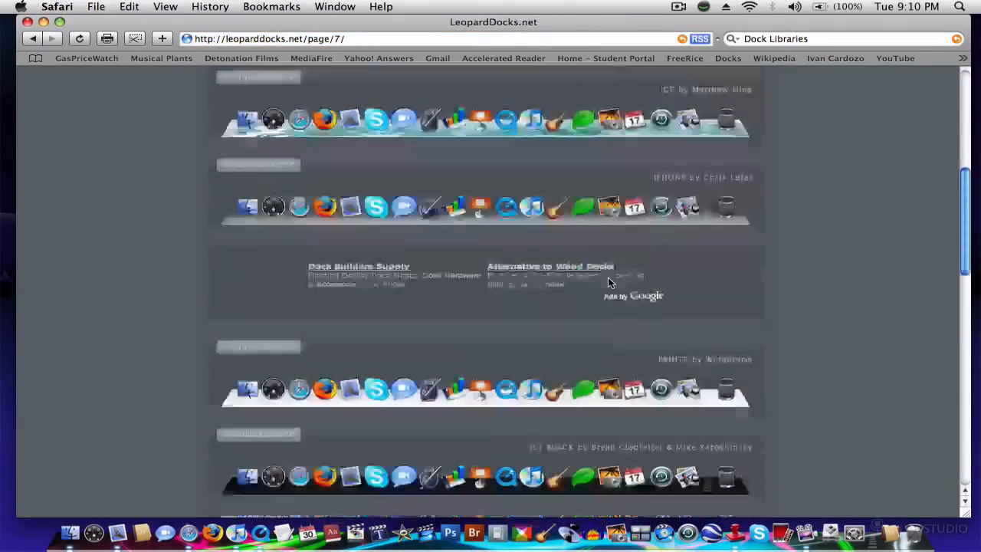
{"action": "scroll", "scroll_direction": "down", "scroll_amount": 3}
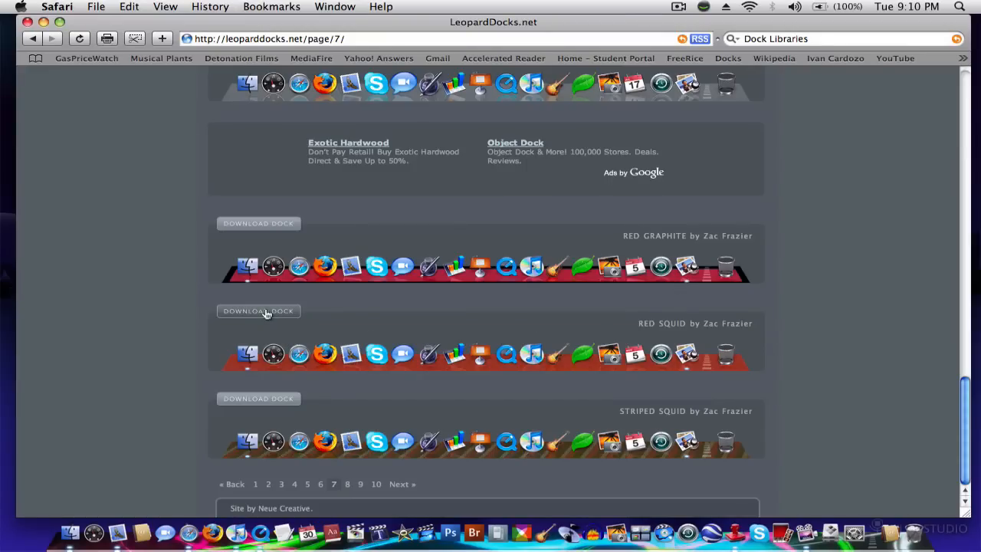
{"action": "left_click", "coordinate": [258, 311]}
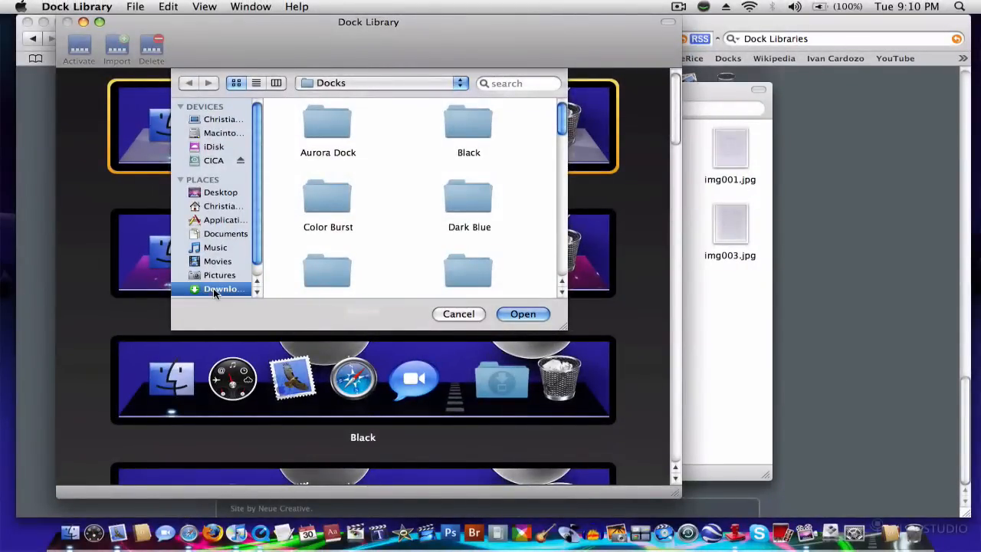
{"action": "mouse_move", "coordinate": [202, 233]}
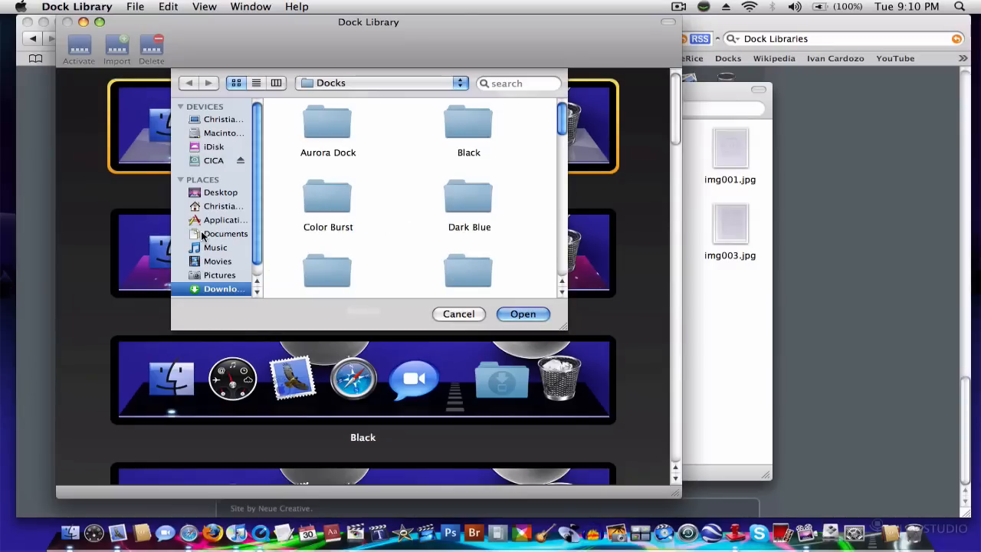
Import the redsquid dock folder from Downloads into Dock Library.
{"action": "left_click", "coordinate": [220, 270]}
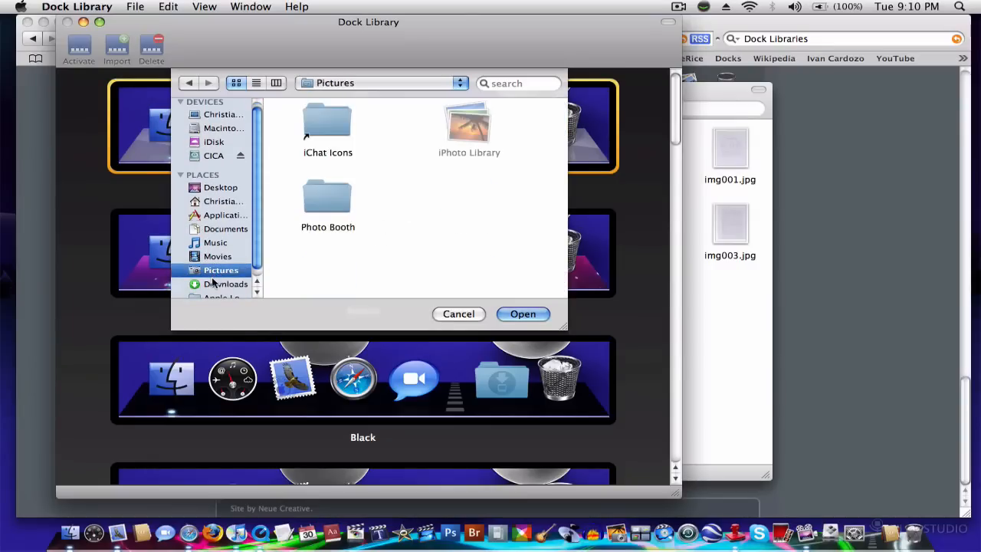
{"action": "left_click", "coordinate": [223, 284]}
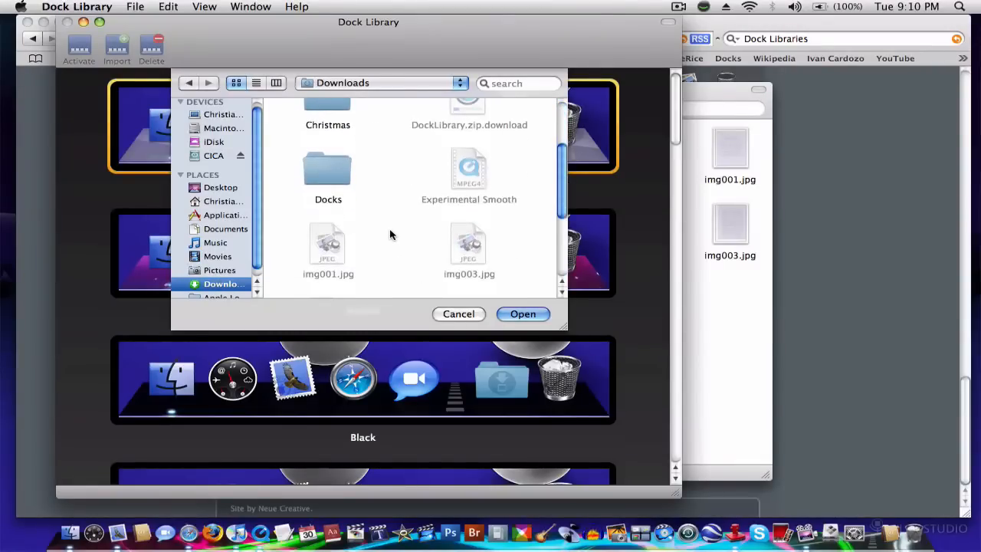
{"action": "scroll", "scroll_direction": "down", "scroll_amount": 3}
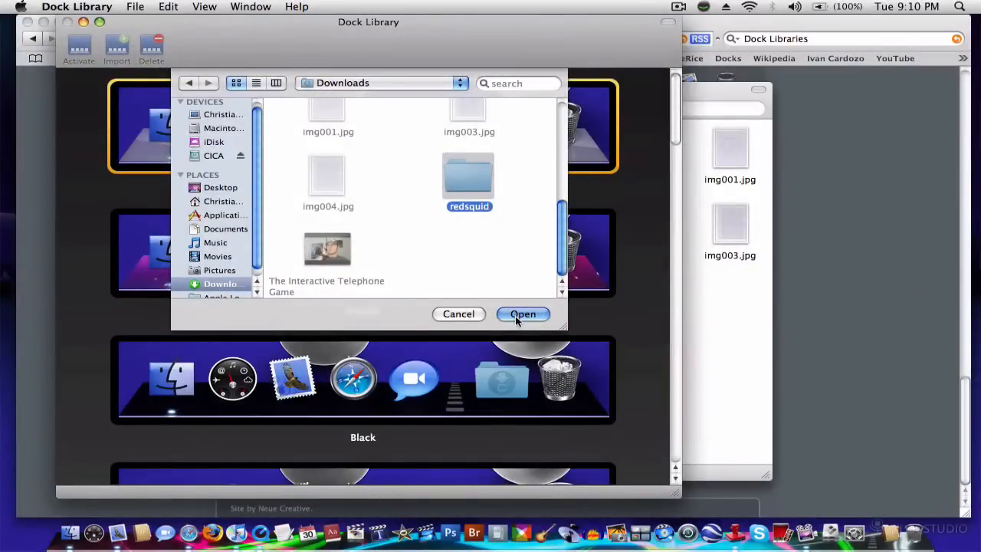
{"action": "left_click", "coordinate": [521, 313]}
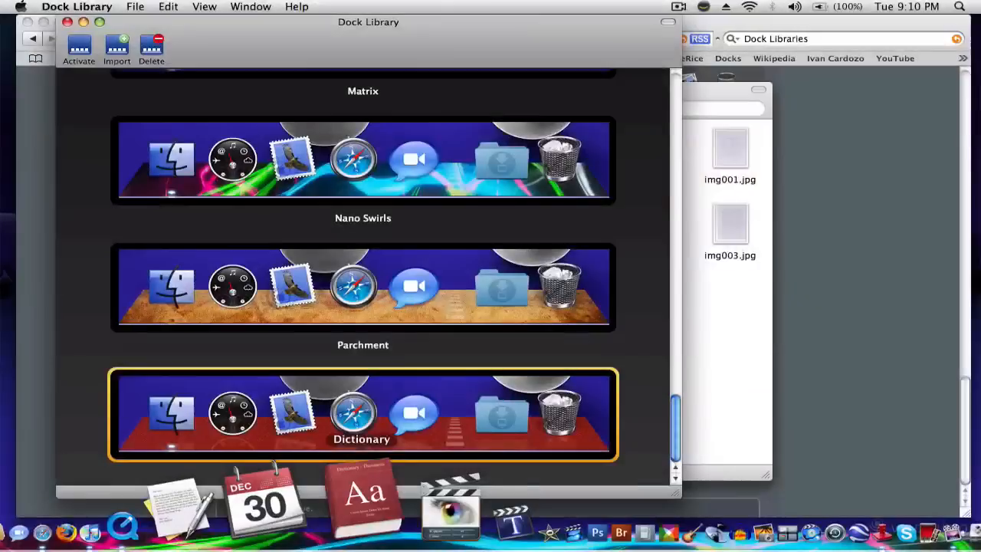
Check the new redsquid entry in the style list, then return to the YouTube page in Safari.
{"action": "scroll", "scroll_direction": "up", "scroll_amount": 3}
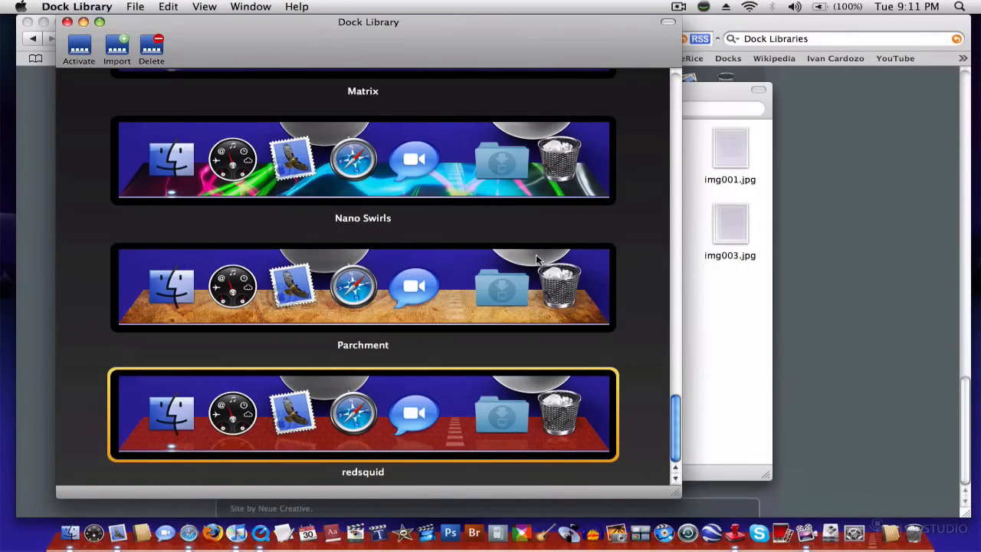
{"action": "mouse_move", "coordinate": [463, 306]}
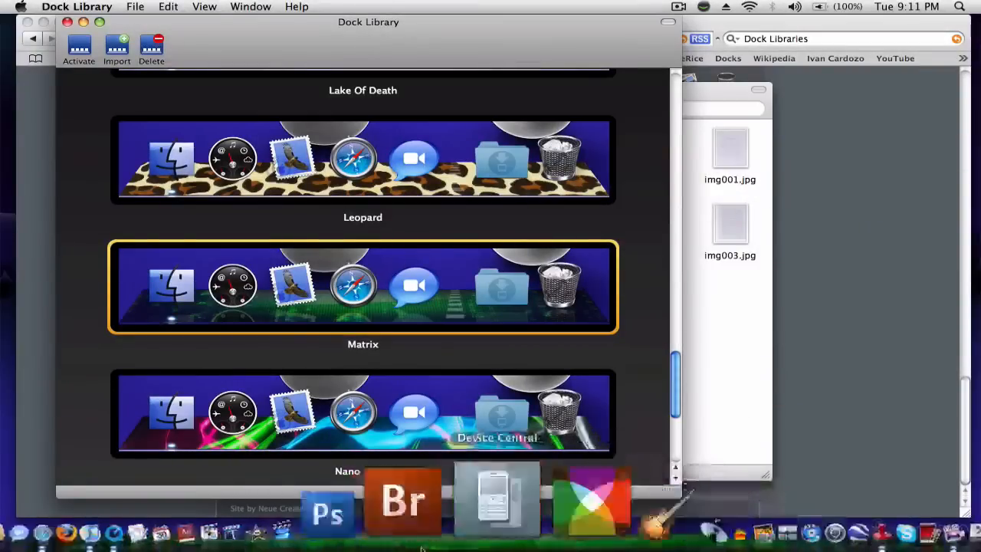
{"action": "scroll", "scroll_direction": "down", "scroll_amount": 3}
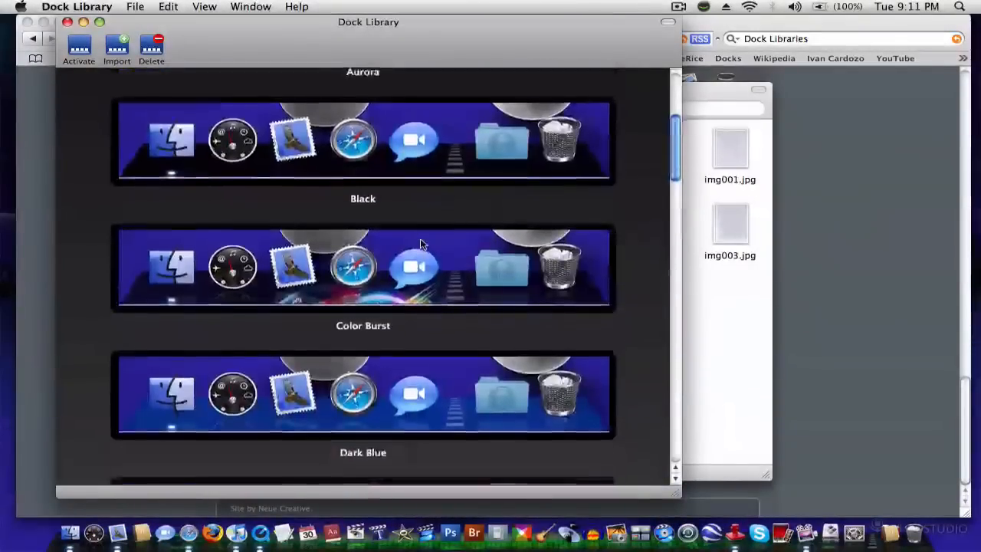
{"action": "scroll", "scroll_direction": "down", "scroll_amount": 3}
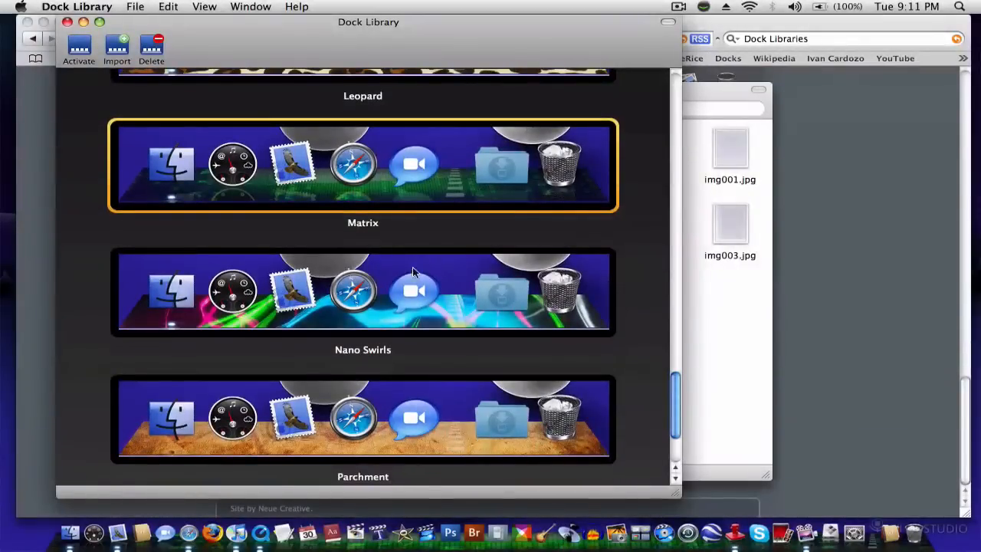
{"action": "left_click", "coordinate": [362, 291]}
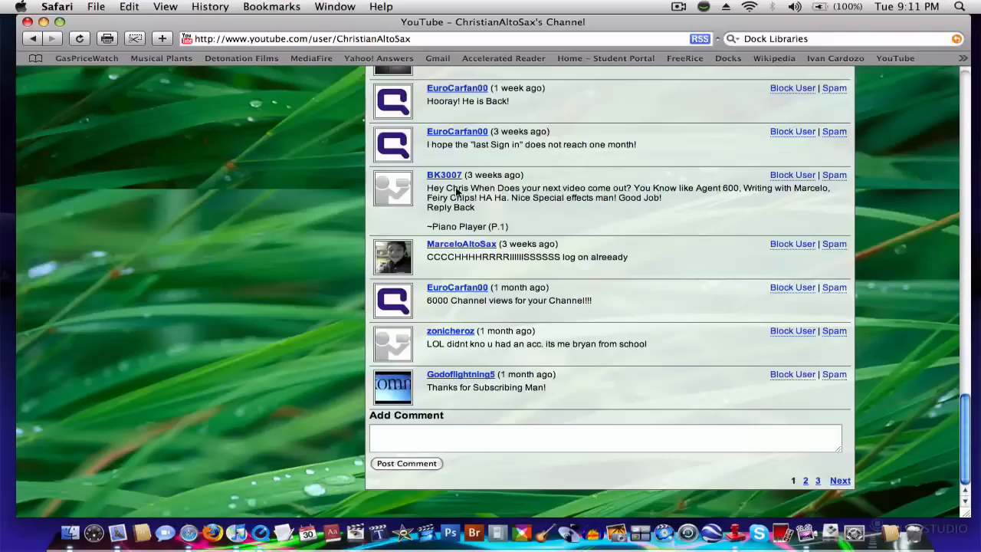
{"action": "left_click", "coordinate": [460, 374]}
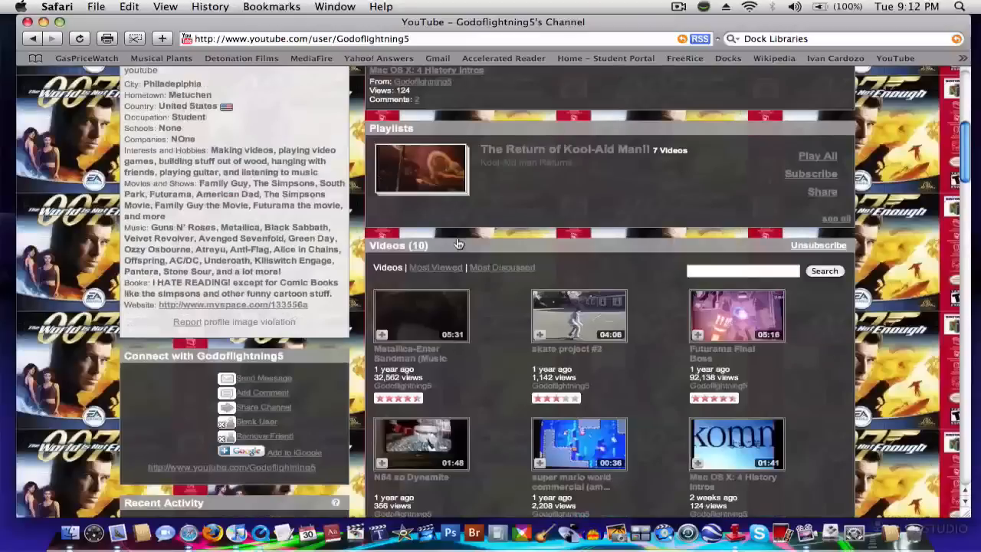
{"action": "scroll", "scroll_direction": "down", "scroll_amount": 3}
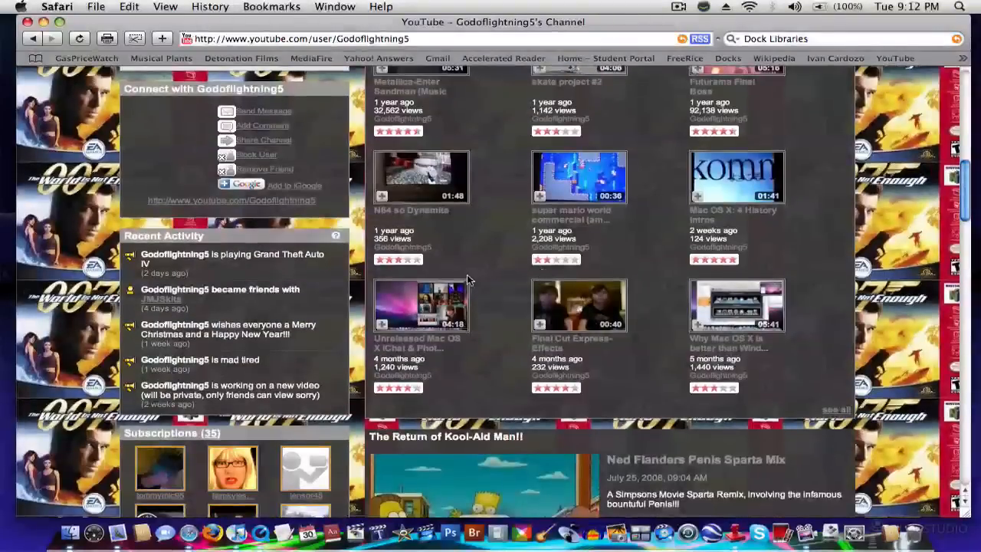
{"action": "scroll", "scroll_direction": "up", "scroll_amount": 3}
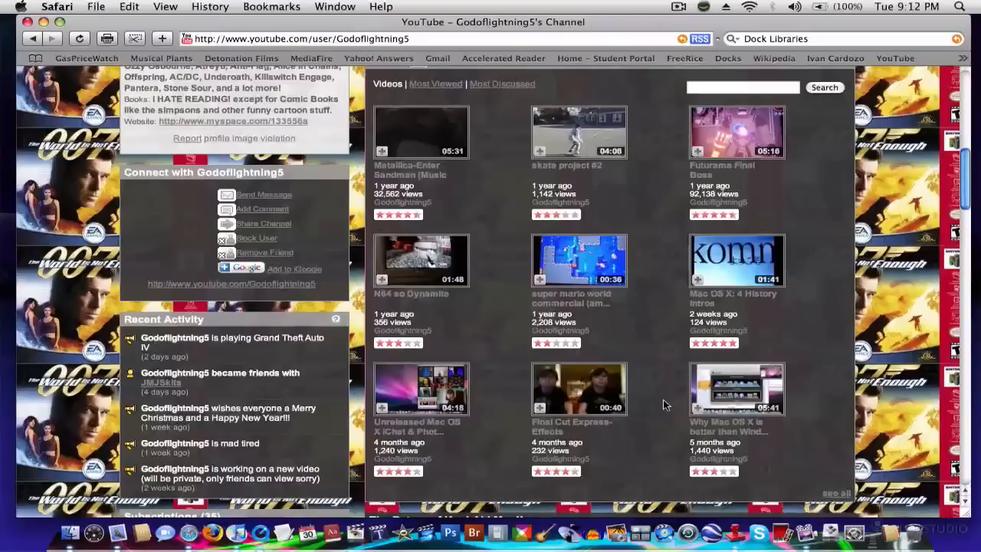
{"action": "mouse_move", "coordinate": [733, 411]}
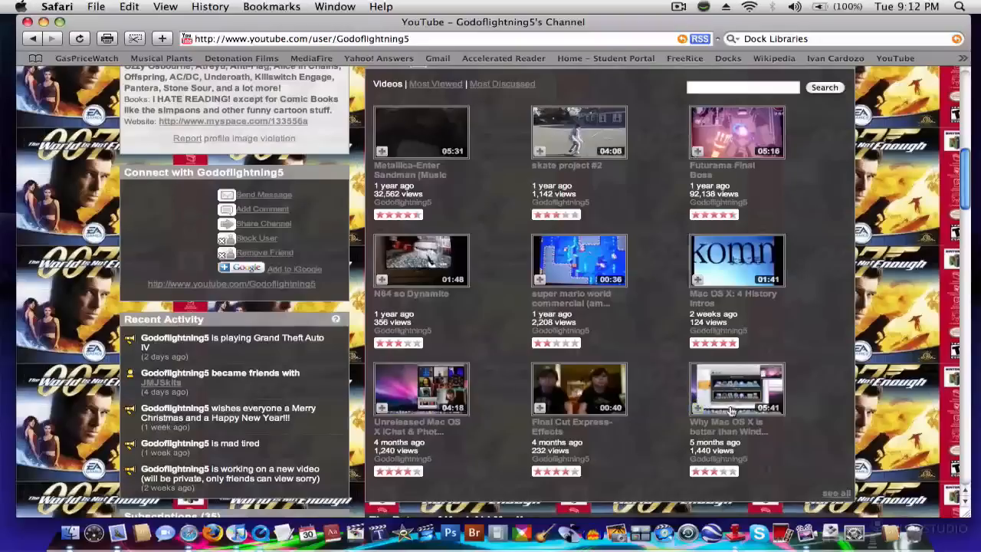